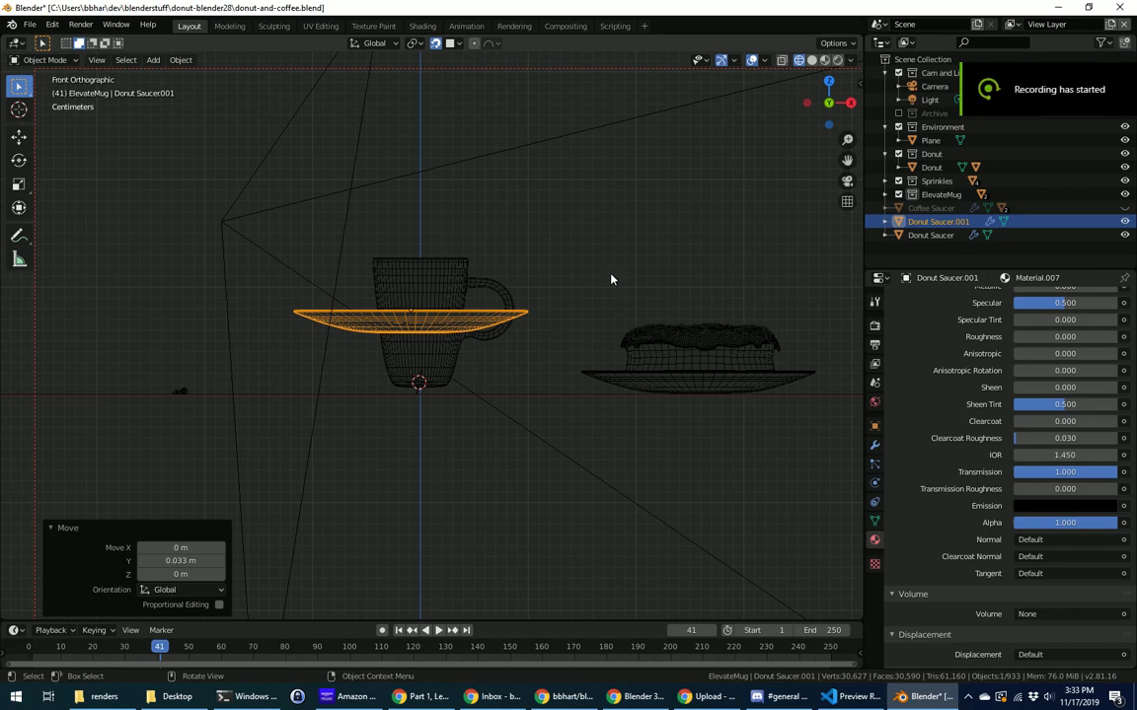
mouse_move(543, 334)
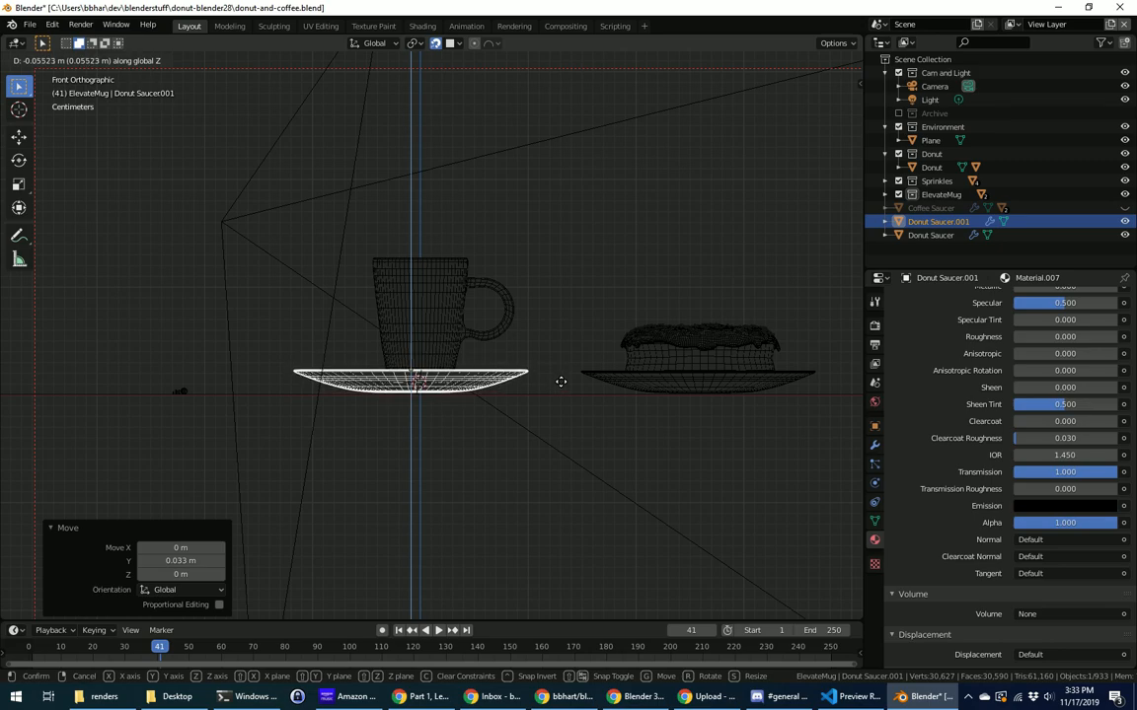
- Confirm the saucer's Z move, dropping it to the coffee mug's base
click(560, 382)
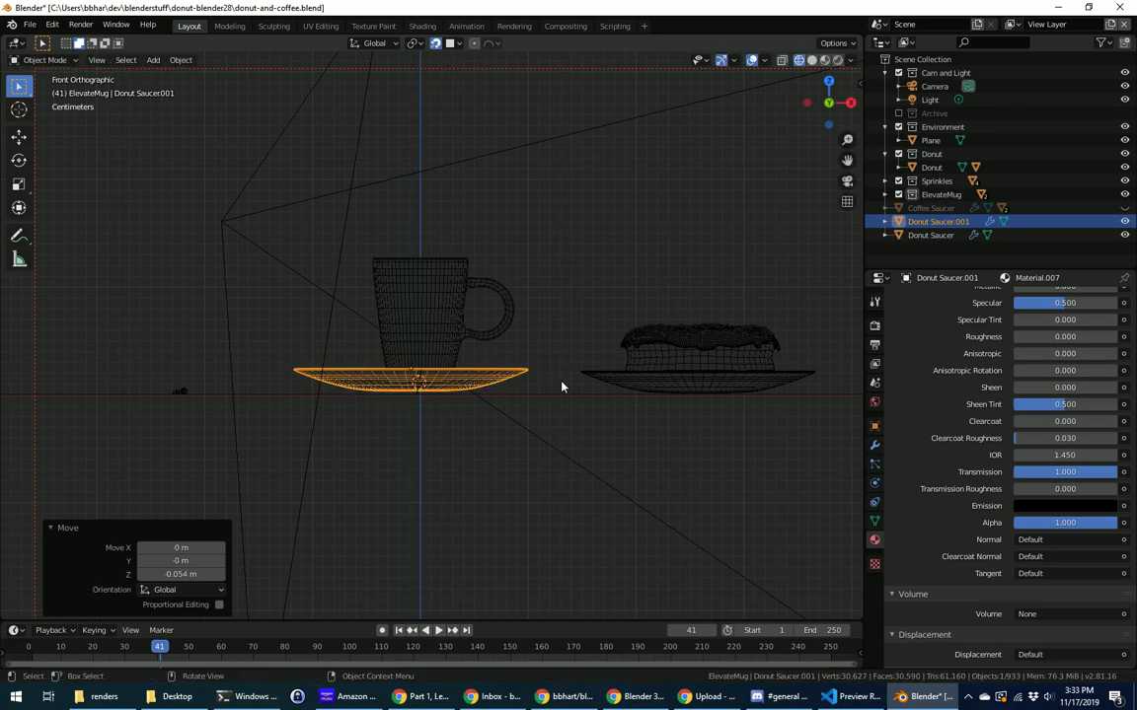
mouse_move(477, 376)
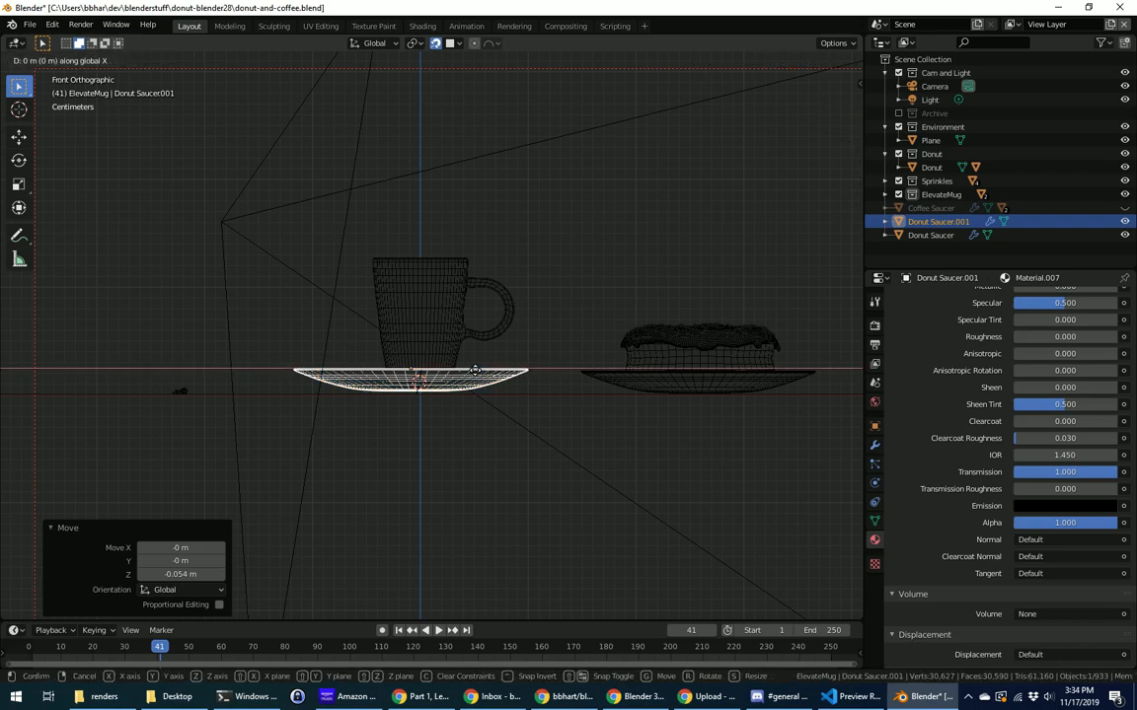
mouse_move(483, 370)
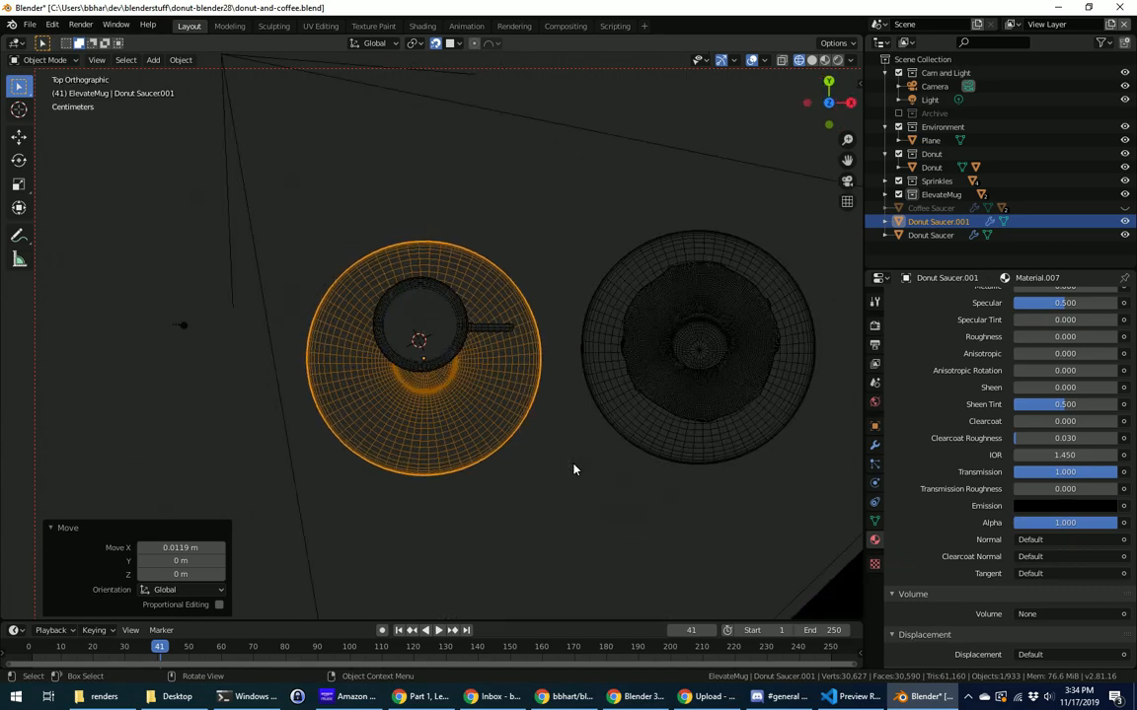
mouse_move(434, 438)
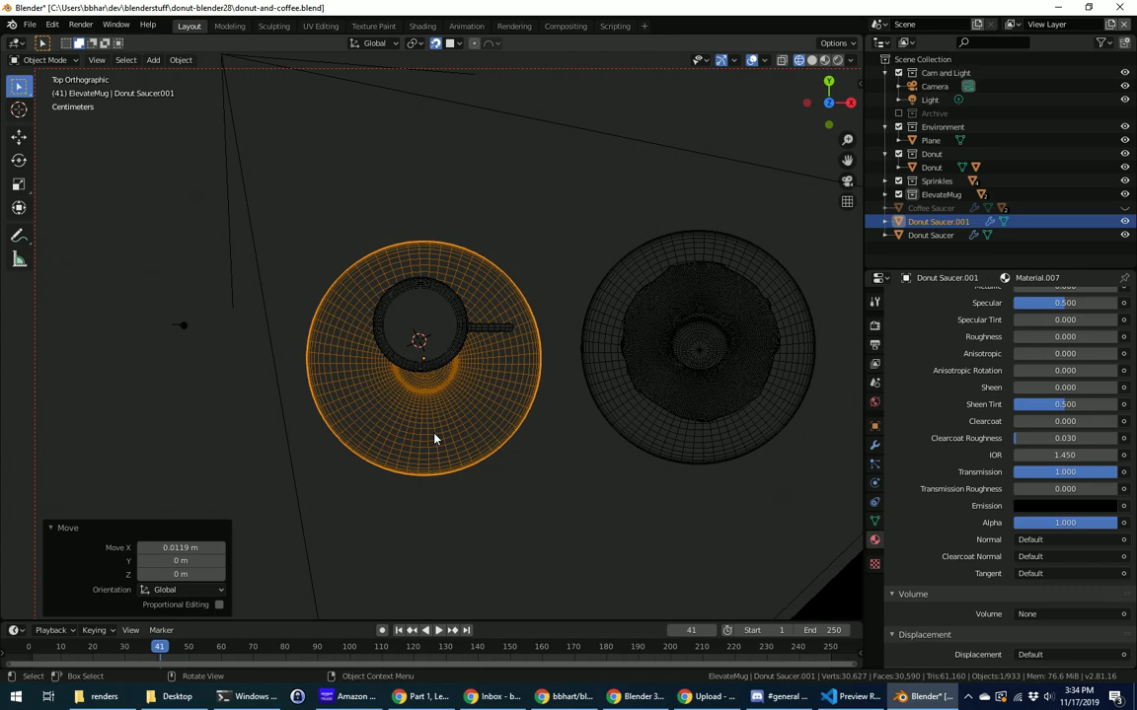
- Grab the saucer to slide it front-to-back until centered under the mug
key(g)
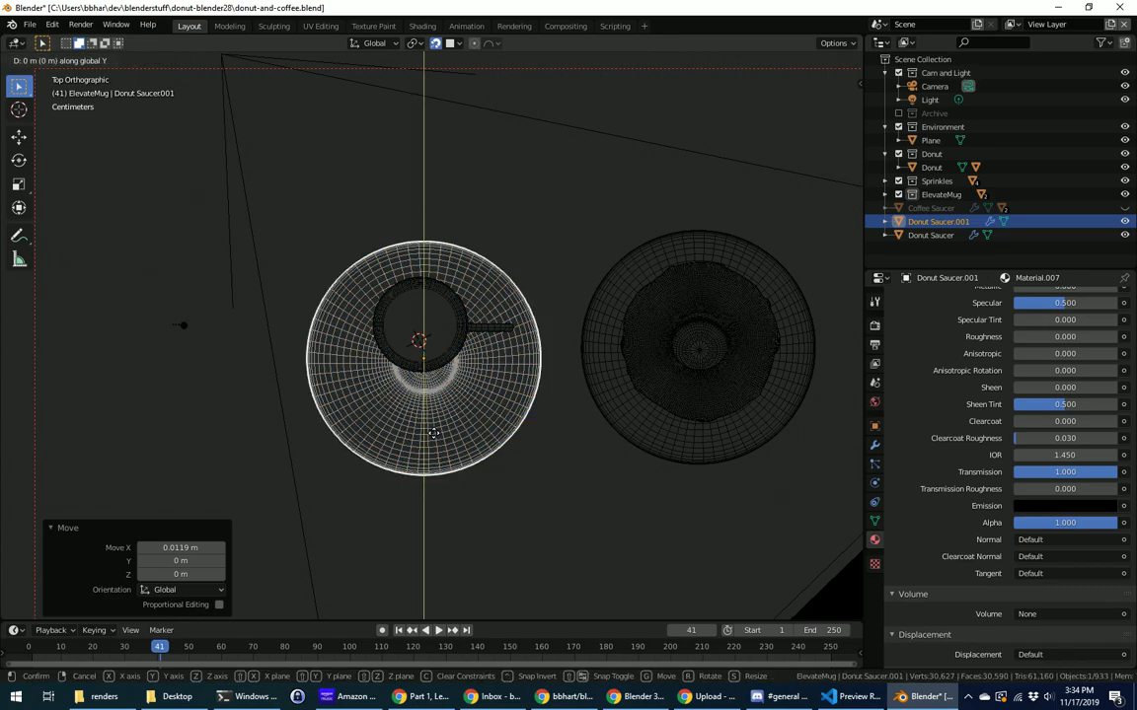
mouse_move(448, 394)
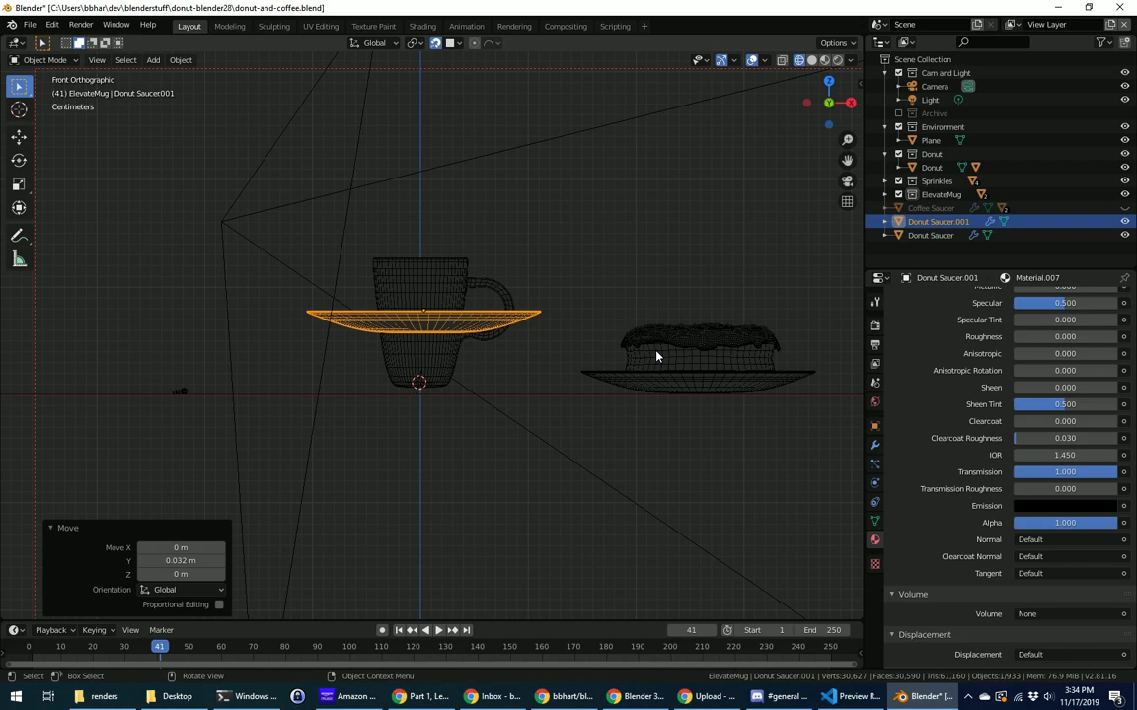
- Move the saucer straight down along Z to rest at the mug's base
key(g)
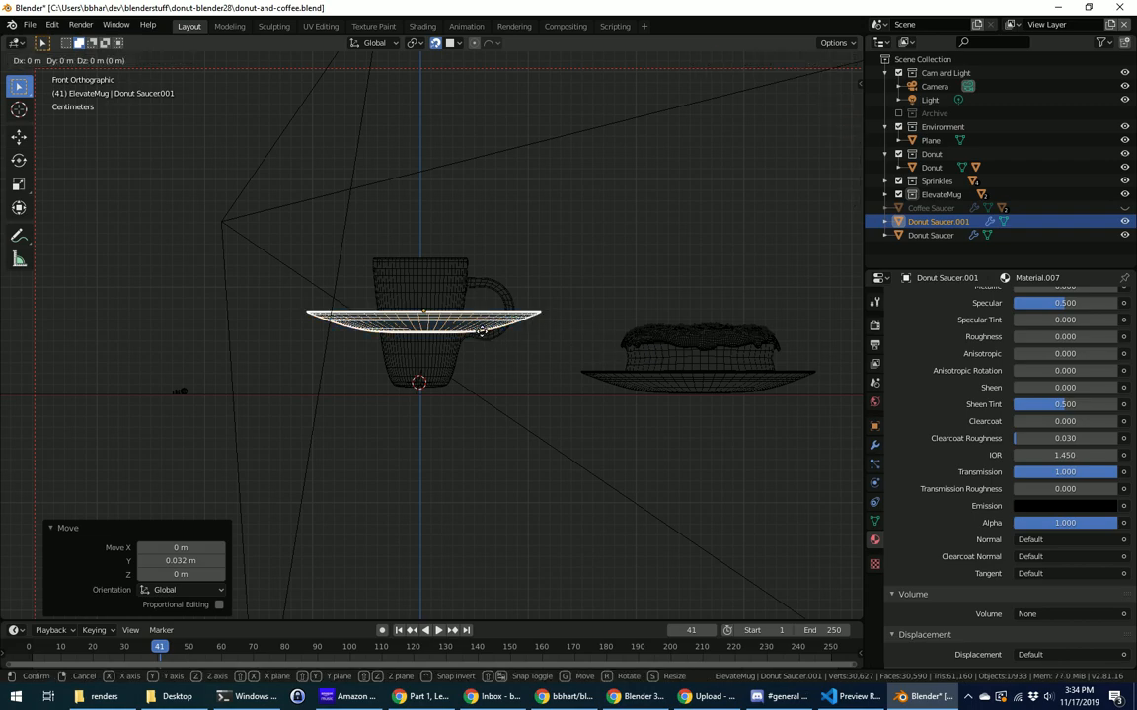
key(z)
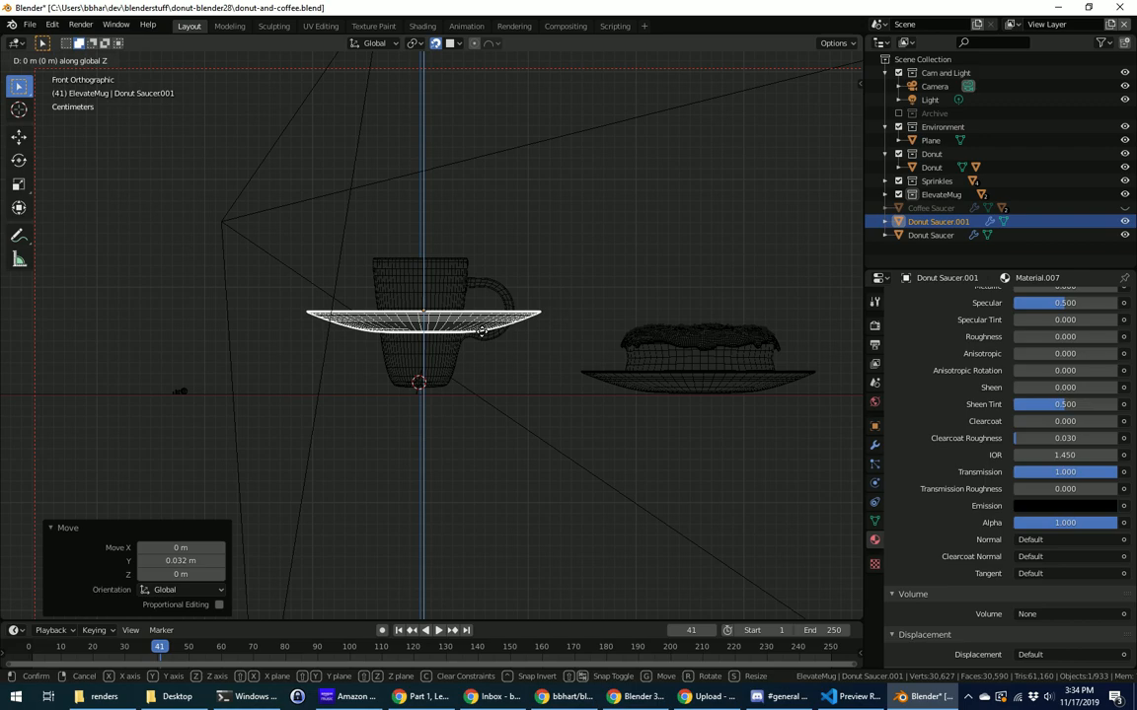
mouse_move(479, 392)
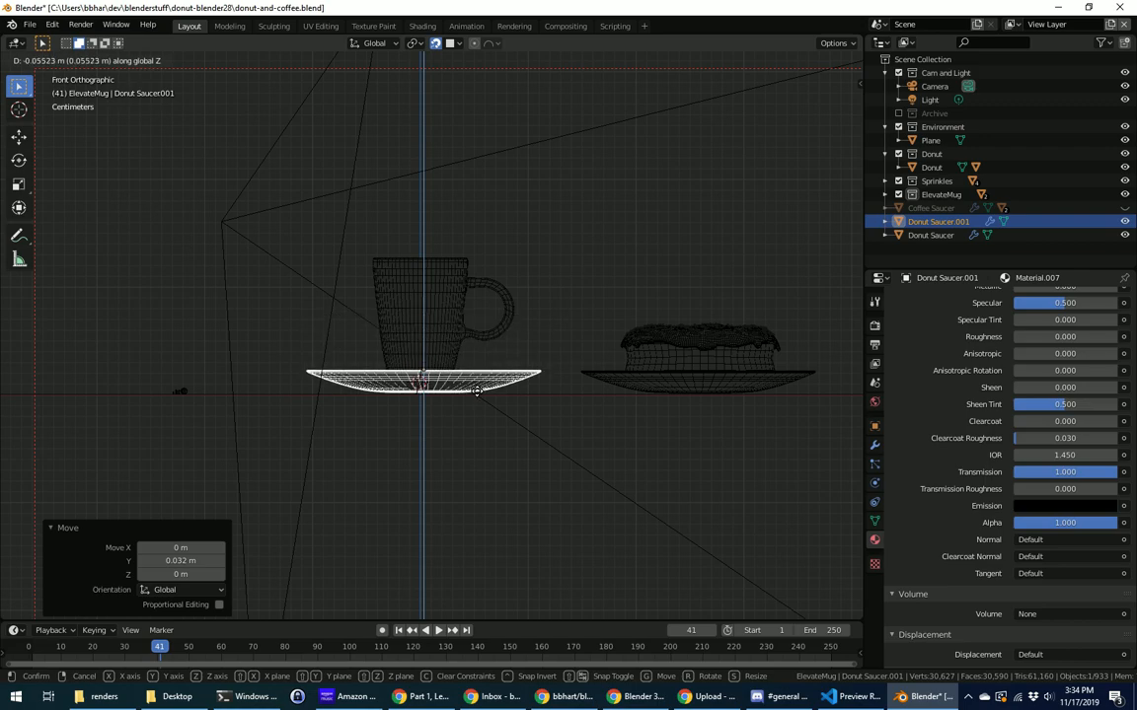
click(568, 464)
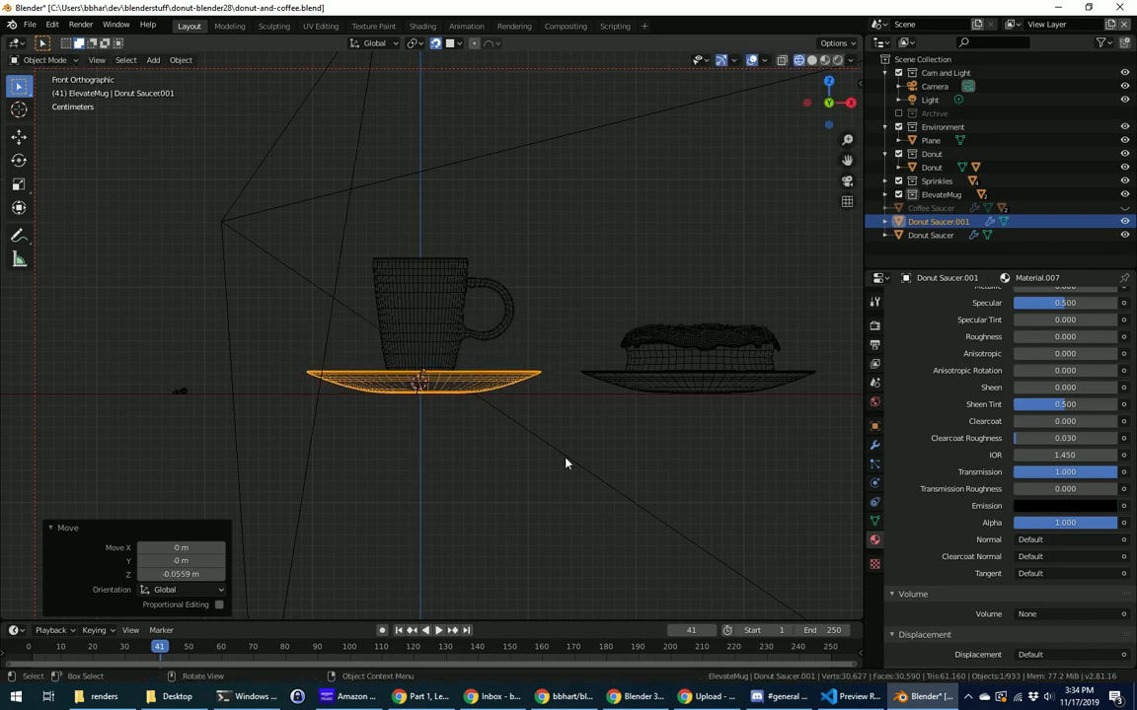